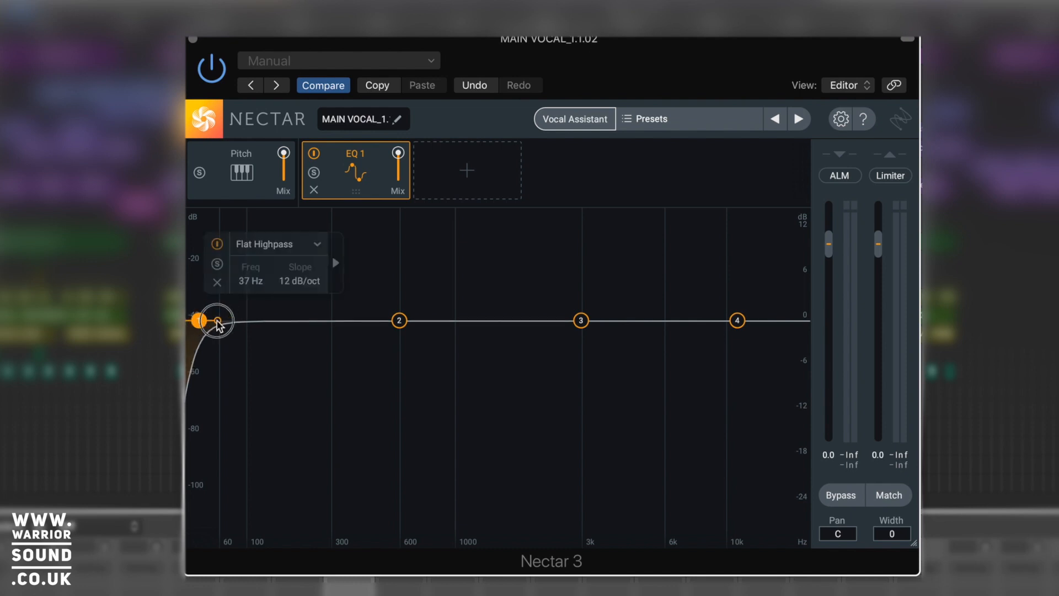
Trial-cut band 2 near 600 Hz, lower the high shelf, then add a Bell at 259 Hz.
click(398, 320)
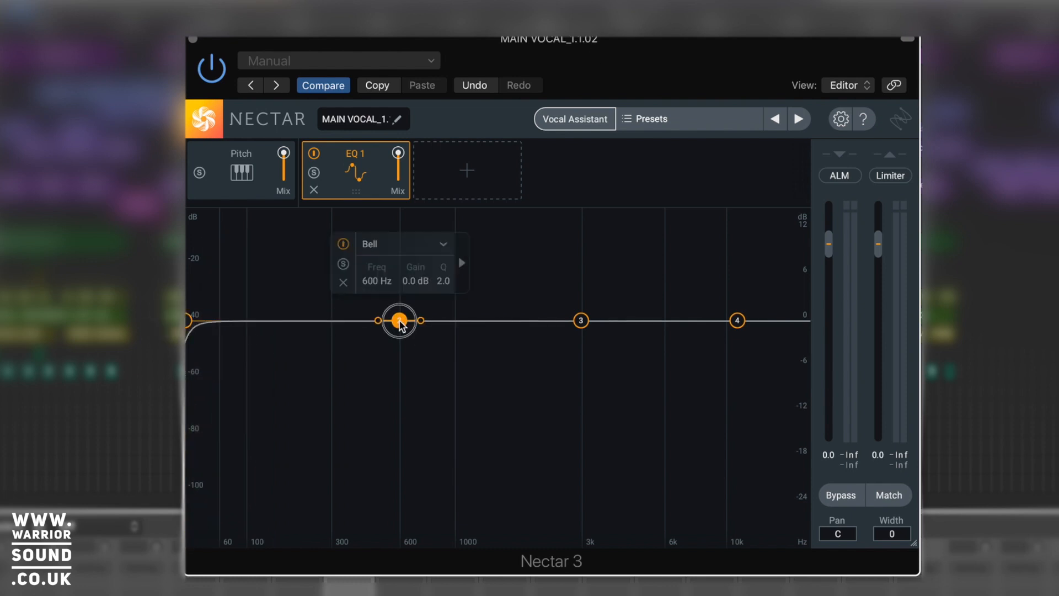
drag(579, 320, 580, 261)
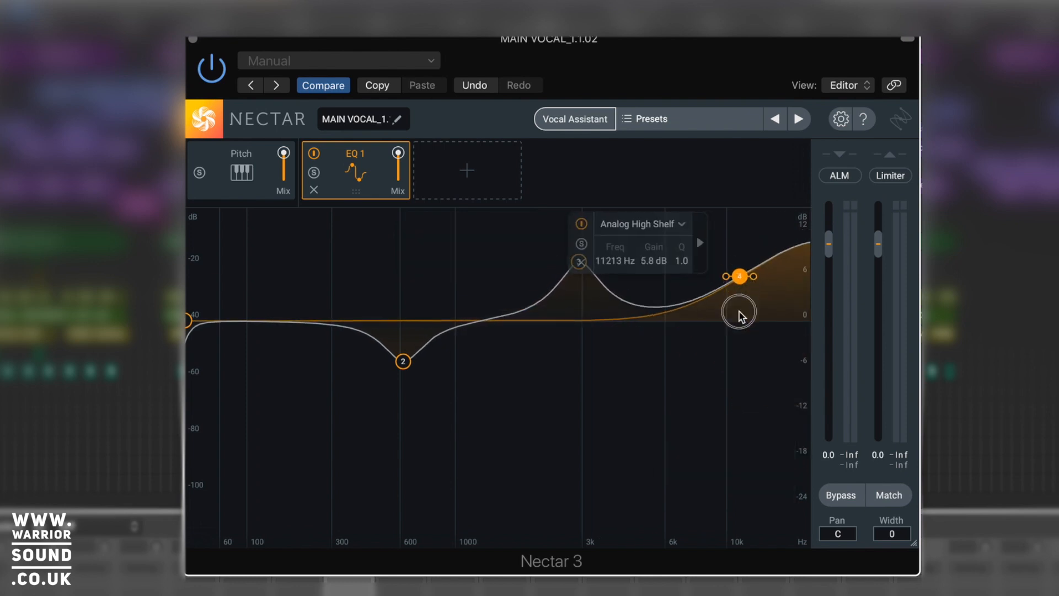
drag(739, 276, 742, 312)
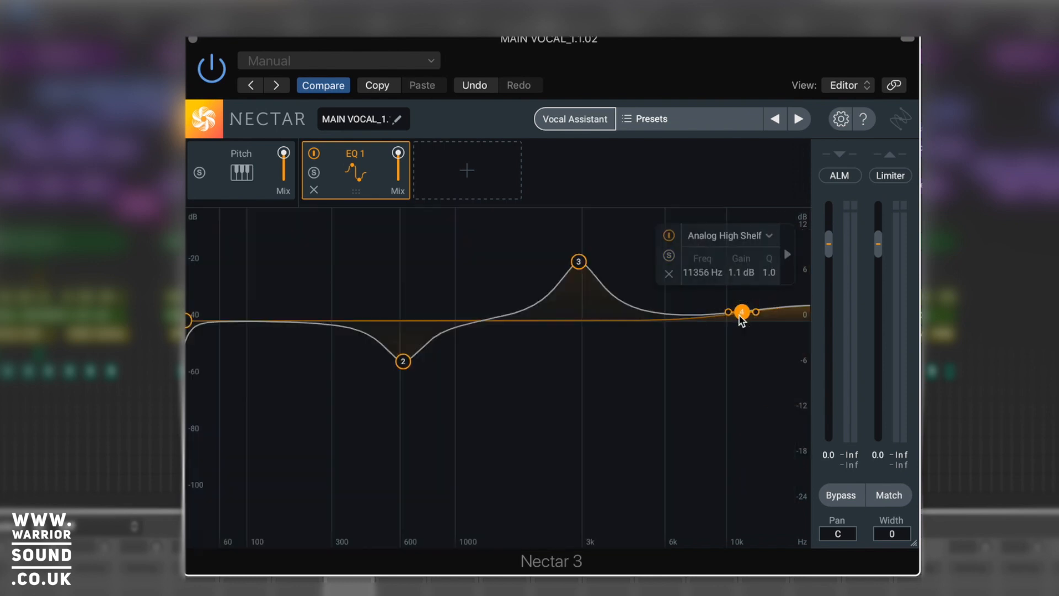
click(578, 261)
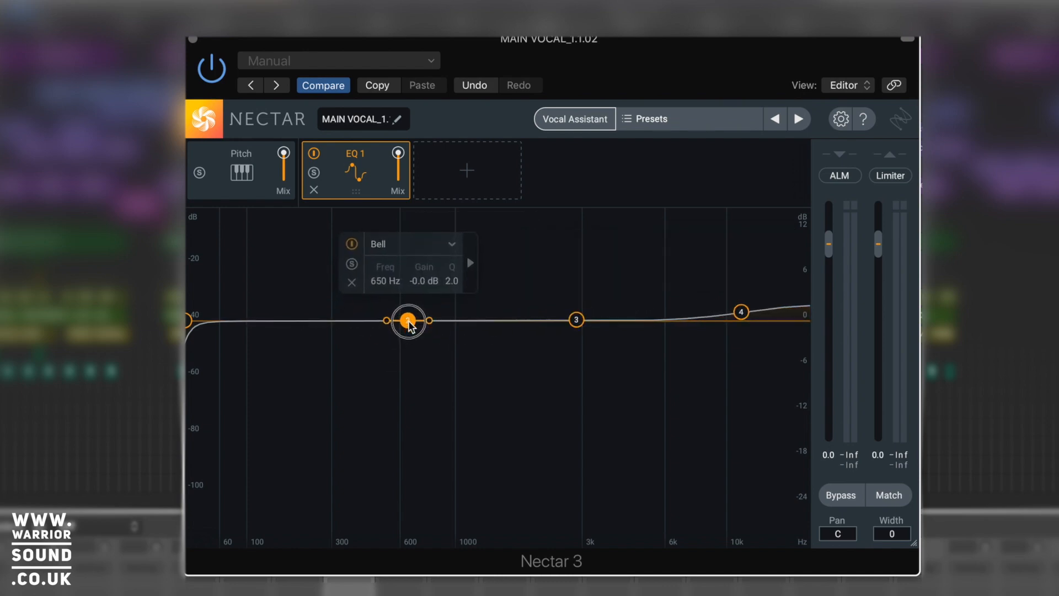
click(740, 313)
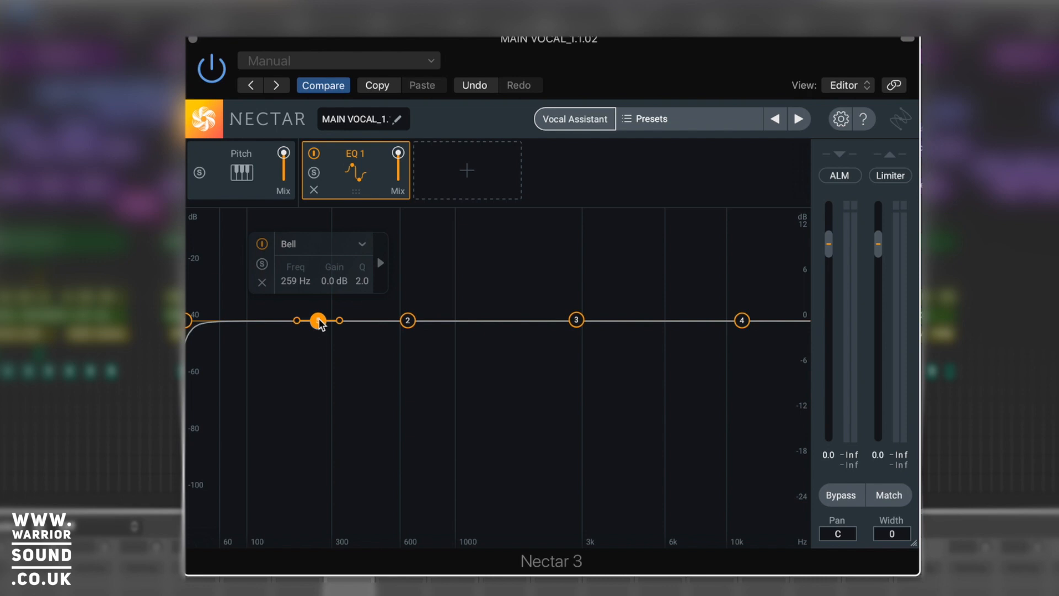
mouse_move(494, 322)
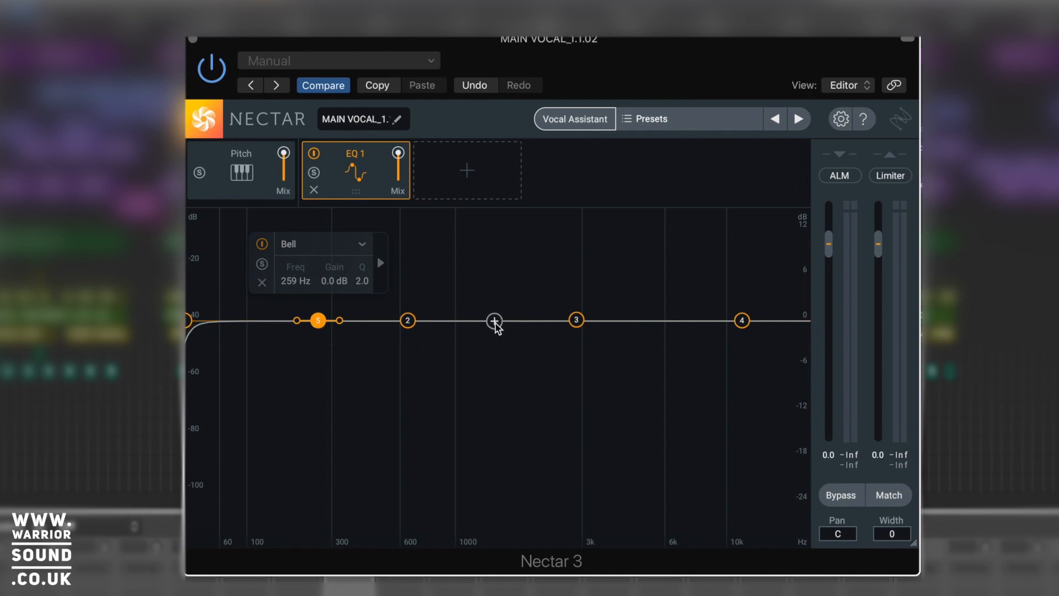
Add more EQ bands along the curve near 1 kHz, 13 kHz, 9 kHz and 4.5 kHz.
click(494, 321)
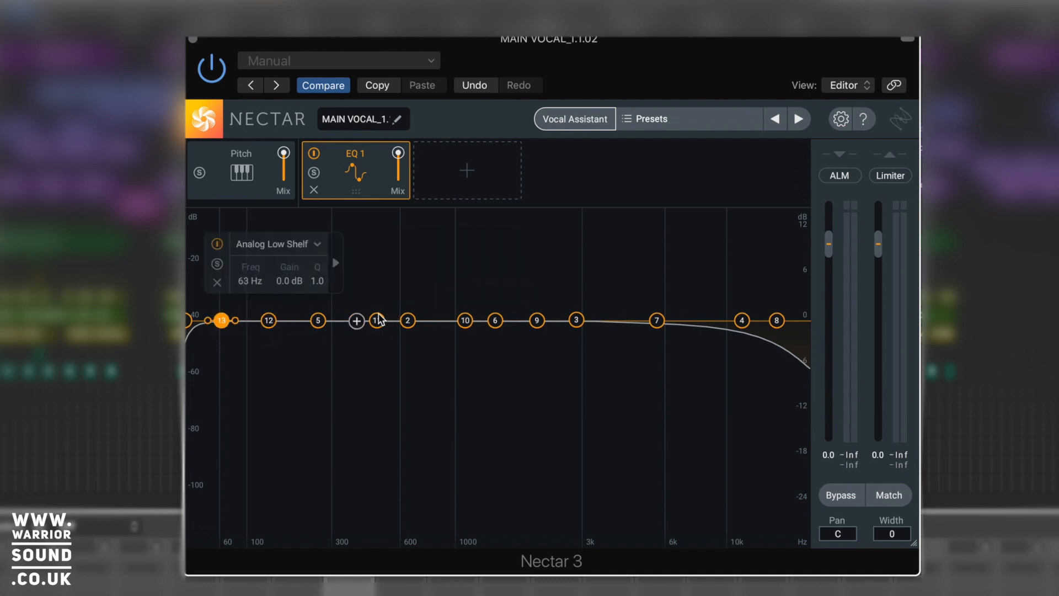
click(697, 326)
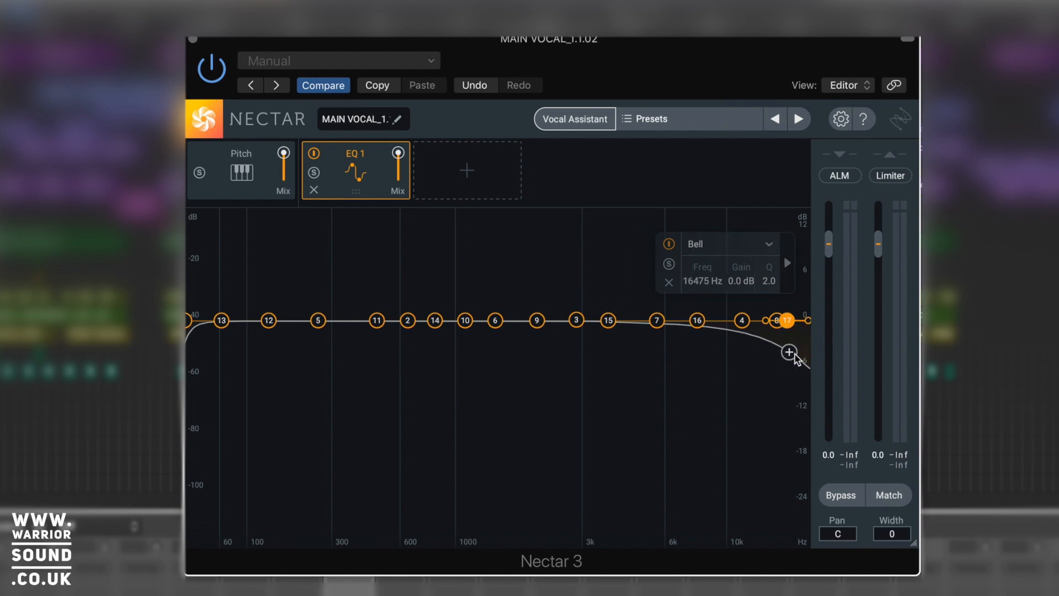
drag(788, 352, 758, 336)
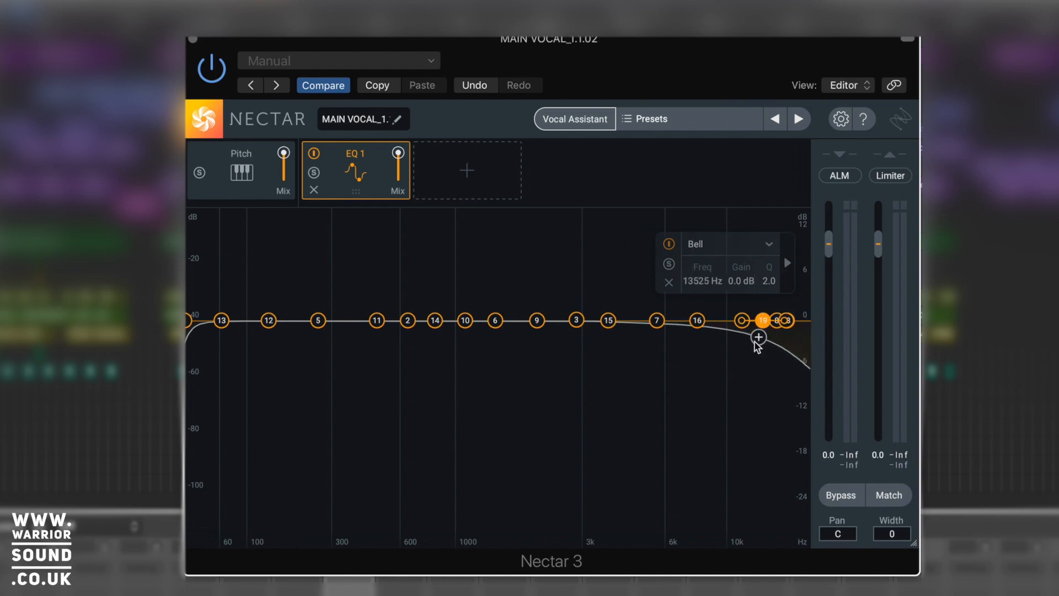
drag(763, 319, 631, 324)
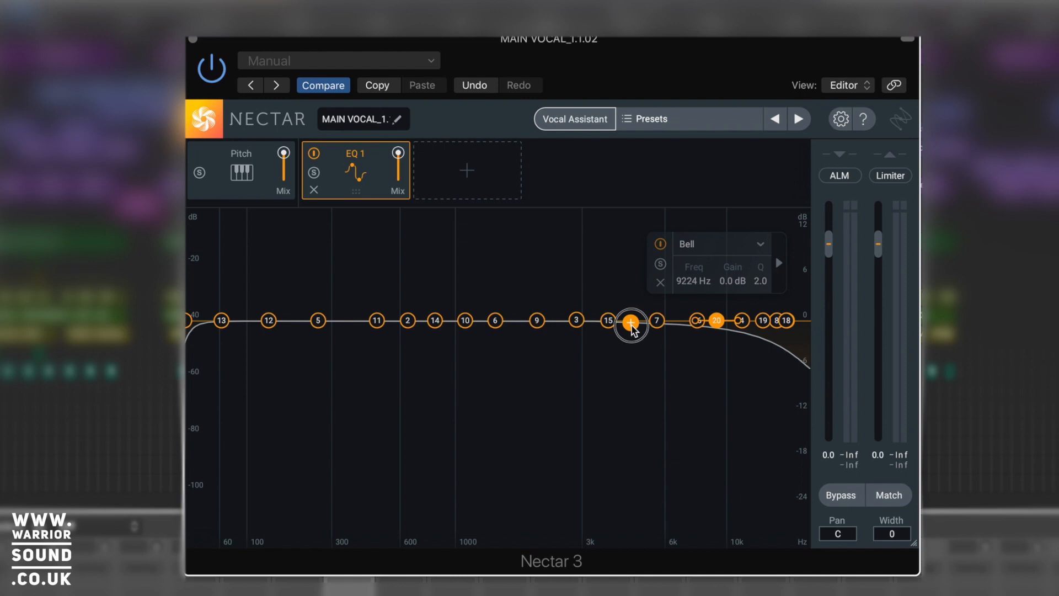
drag(631, 322, 629, 319)
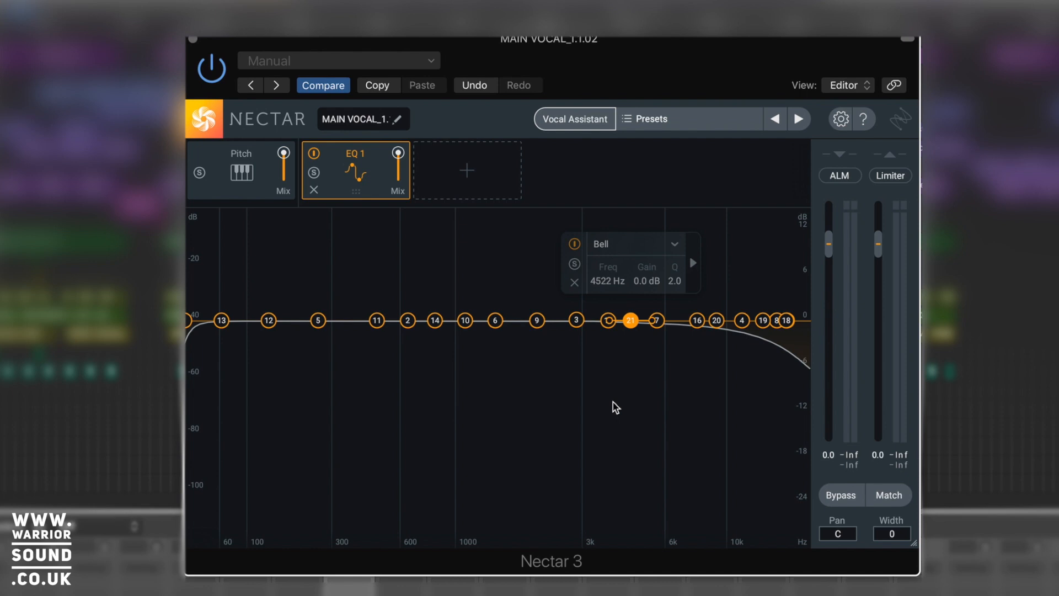
mouse_move(609, 403)
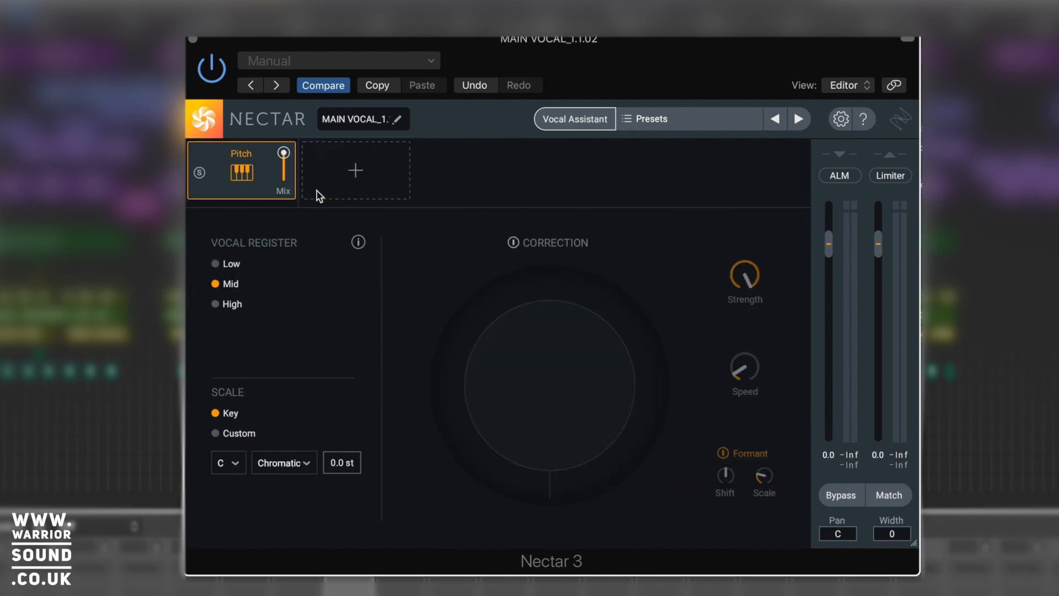
Restore the four-band EQ, then notch band 2 deeply before returning it to 0 dB.
click(355, 170)
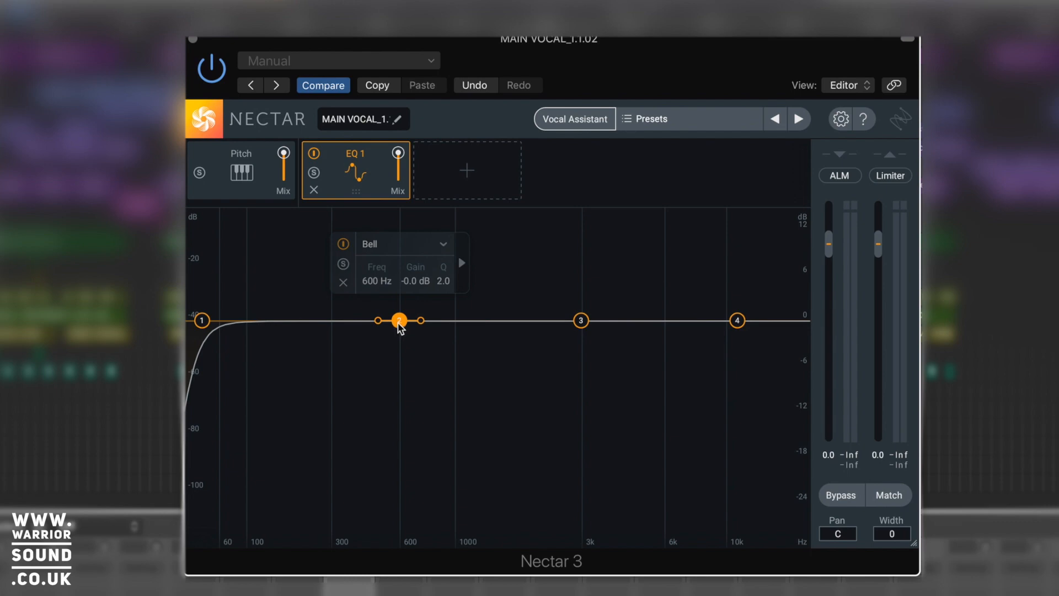
mouse_move(402, 332)
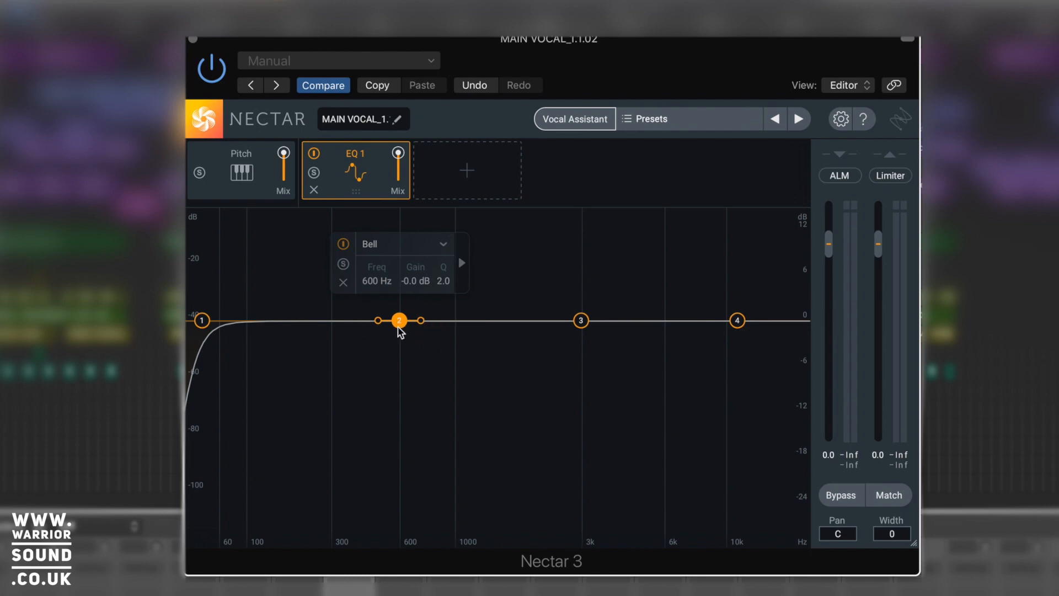
drag(418, 321, 459, 322)
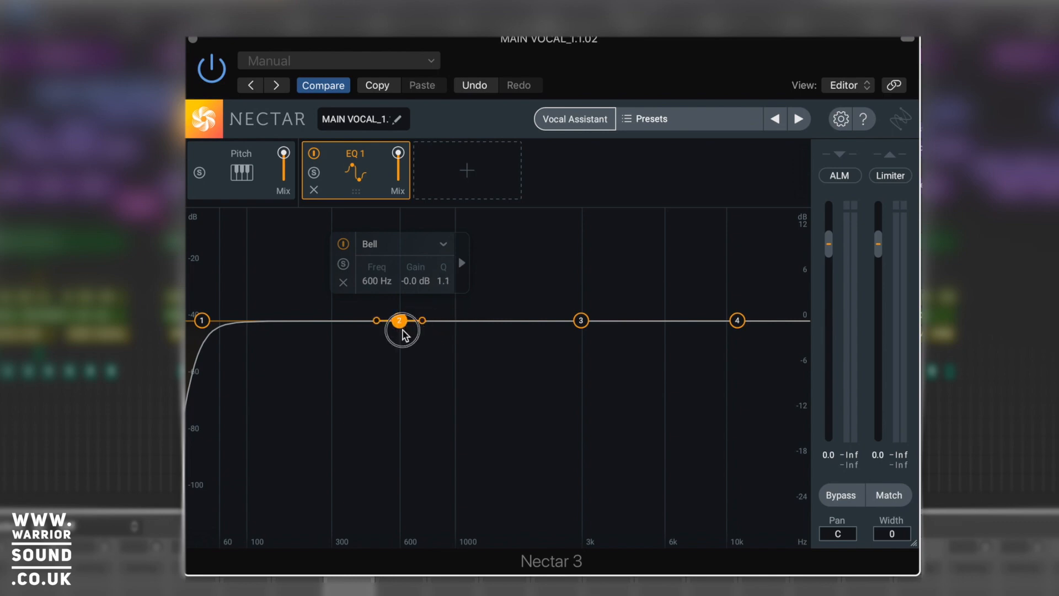
drag(400, 324, 399, 361)
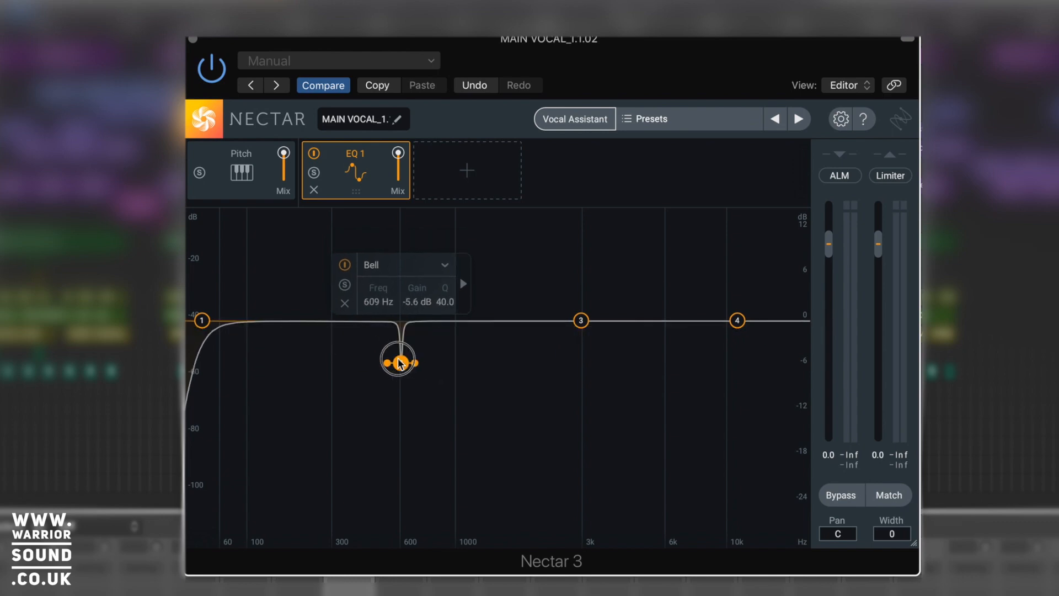
drag(397, 361, 401, 320)
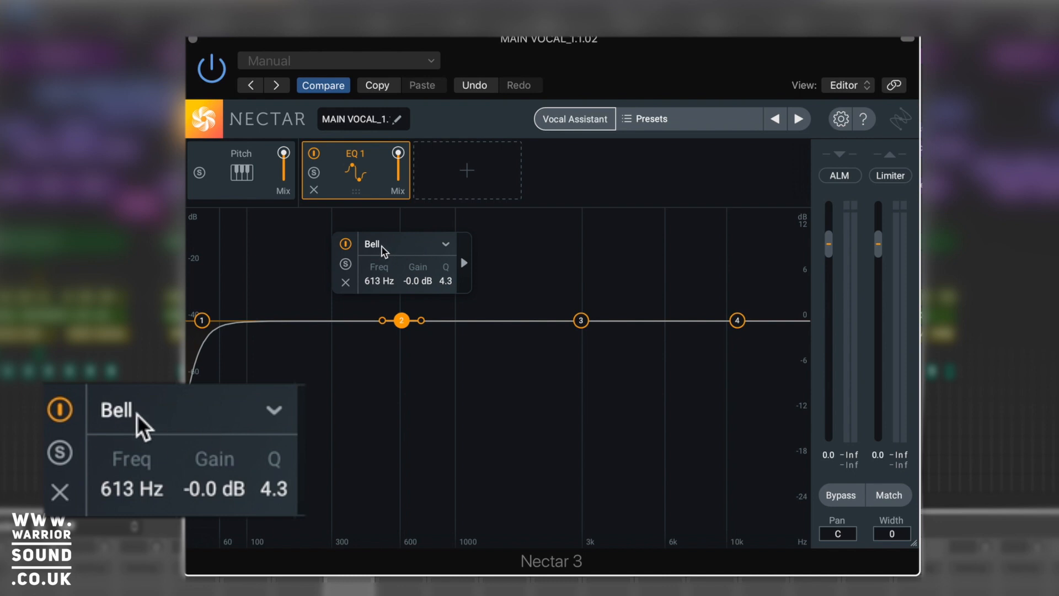
Switch band 2 to a Band Shelf shape and bring its boost back near zero.
click(408, 244)
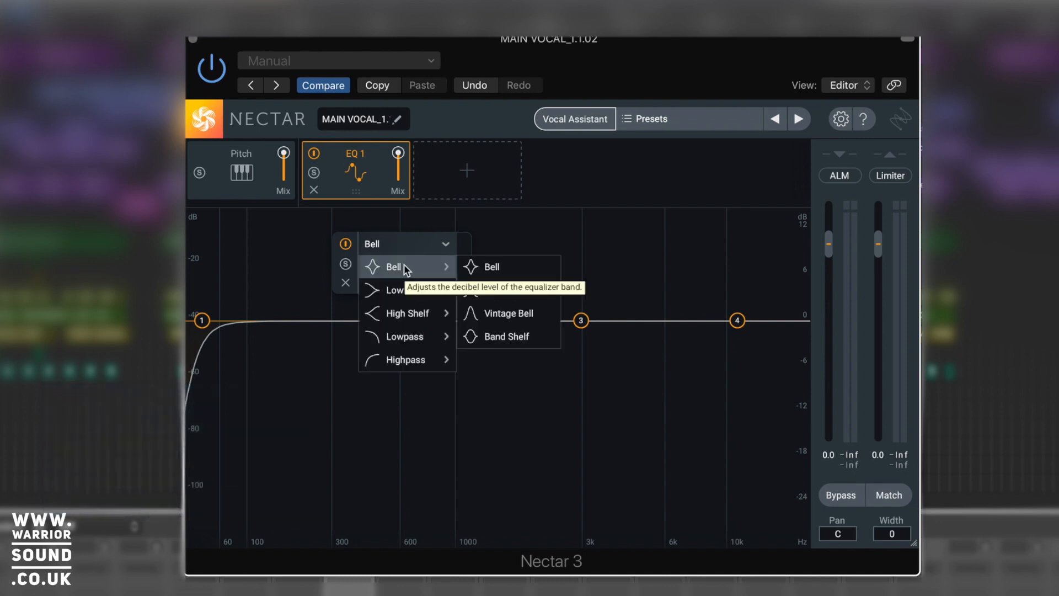
mouse_move(405, 290)
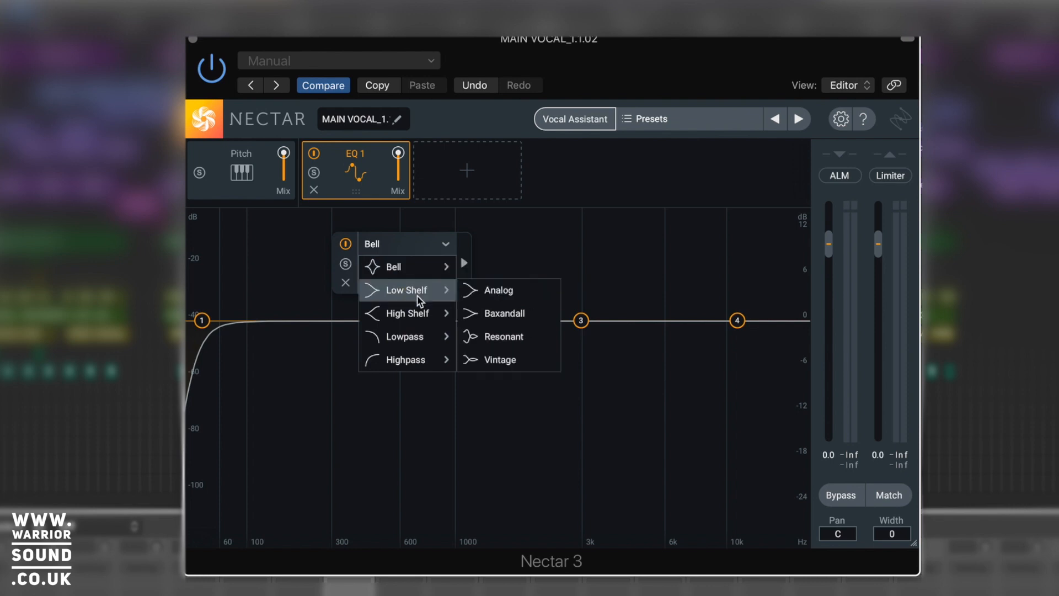
mouse_move(406, 336)
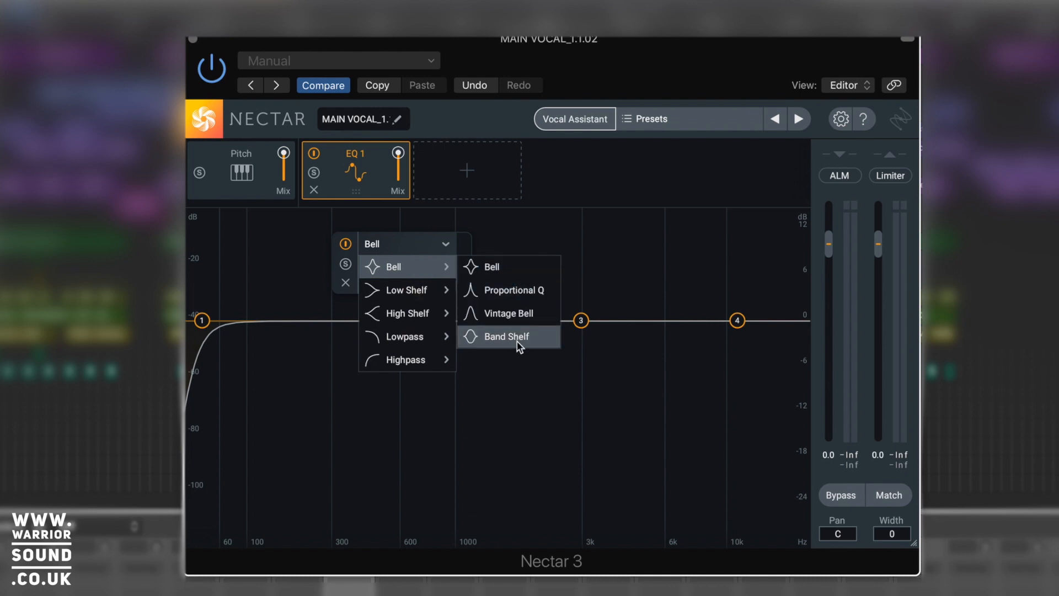
click(506, 336)
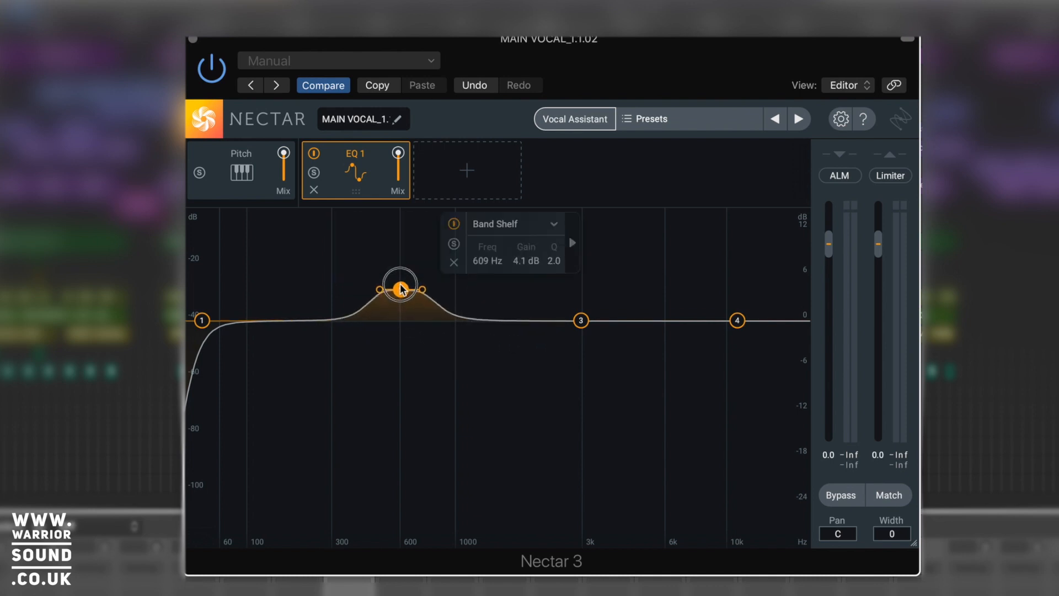
drag(397, 283, 397, 318)
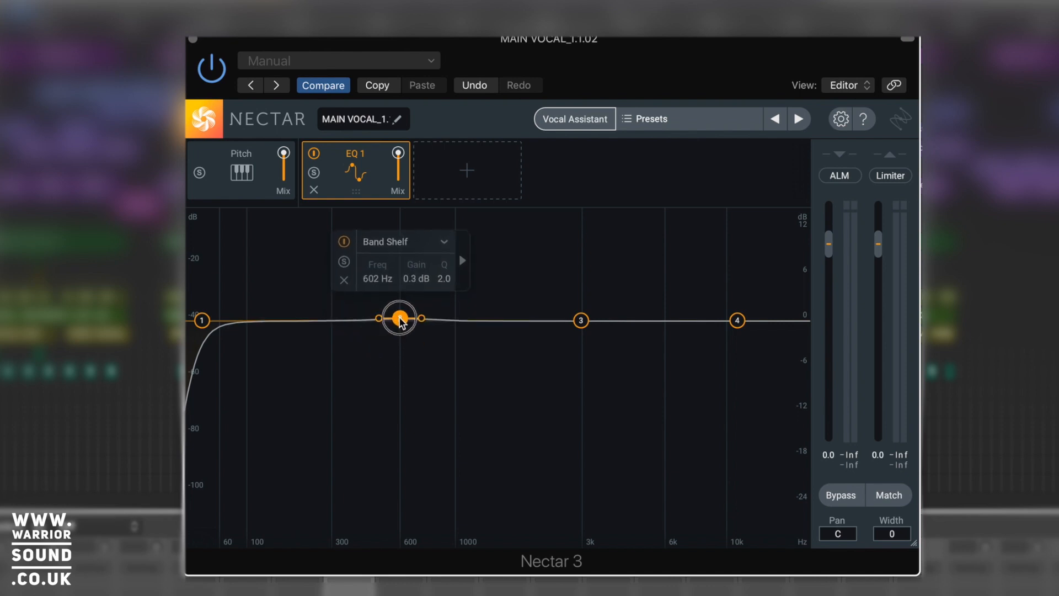
Try a Baxandall bass shelf on band 2, then return it to a standard Bell.
click(404, 241)
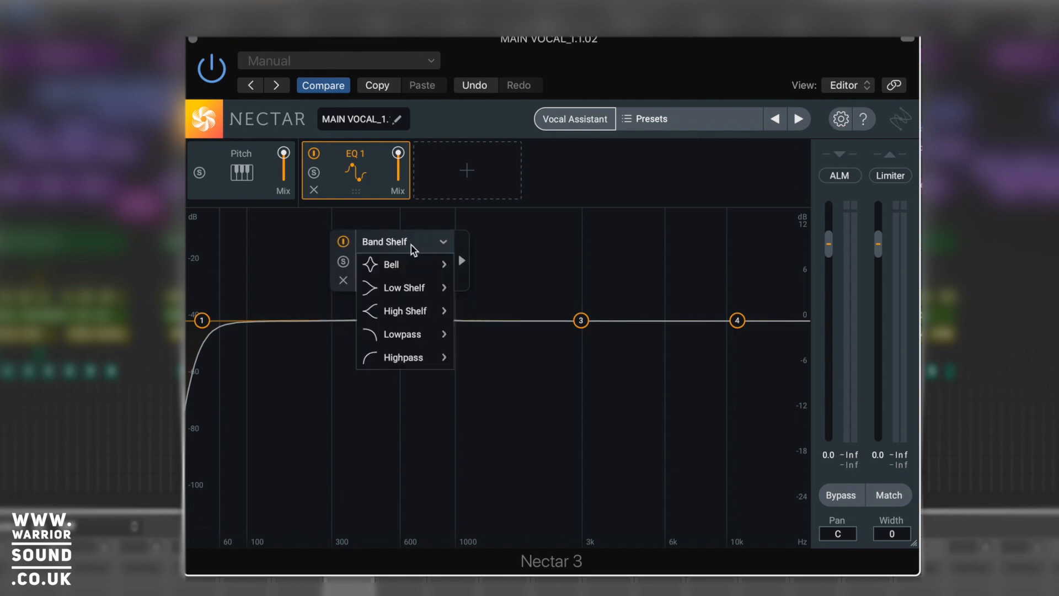
mouse_move(404, 288)
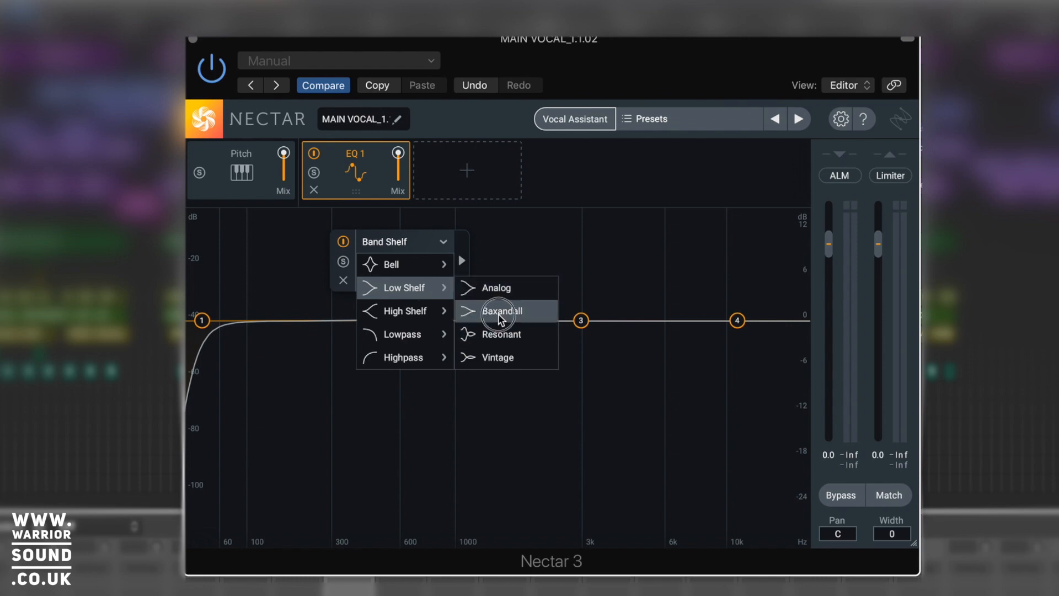
click(500, 310)
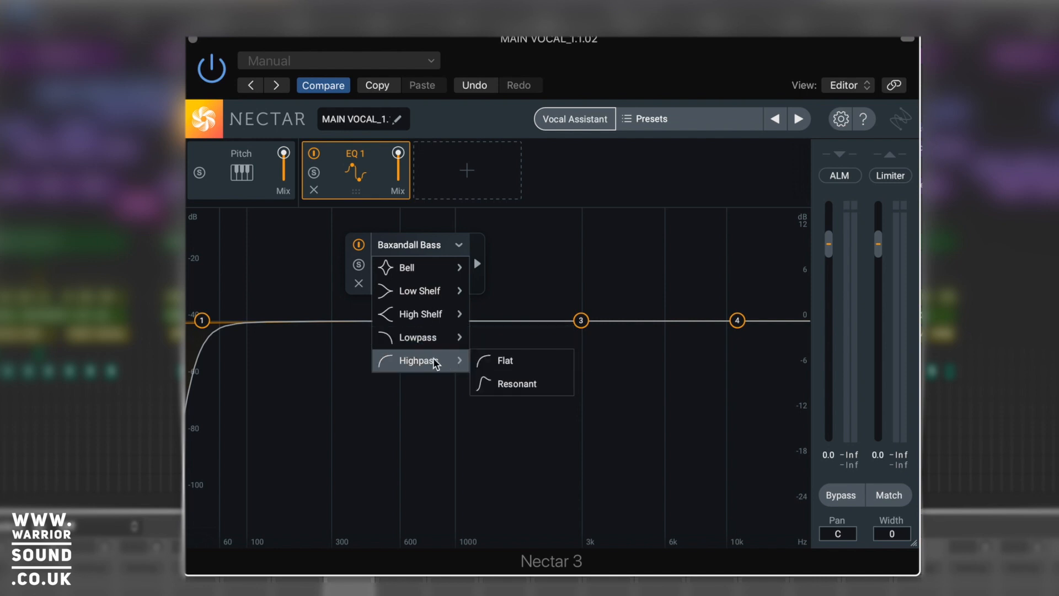
mouse_move(405, 267)
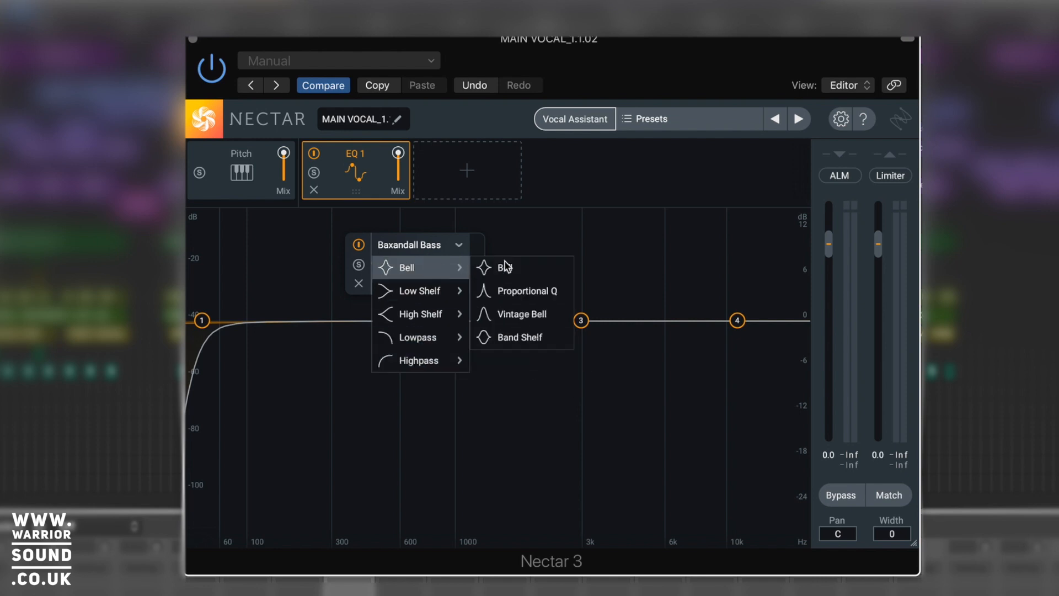
click(504, 266)
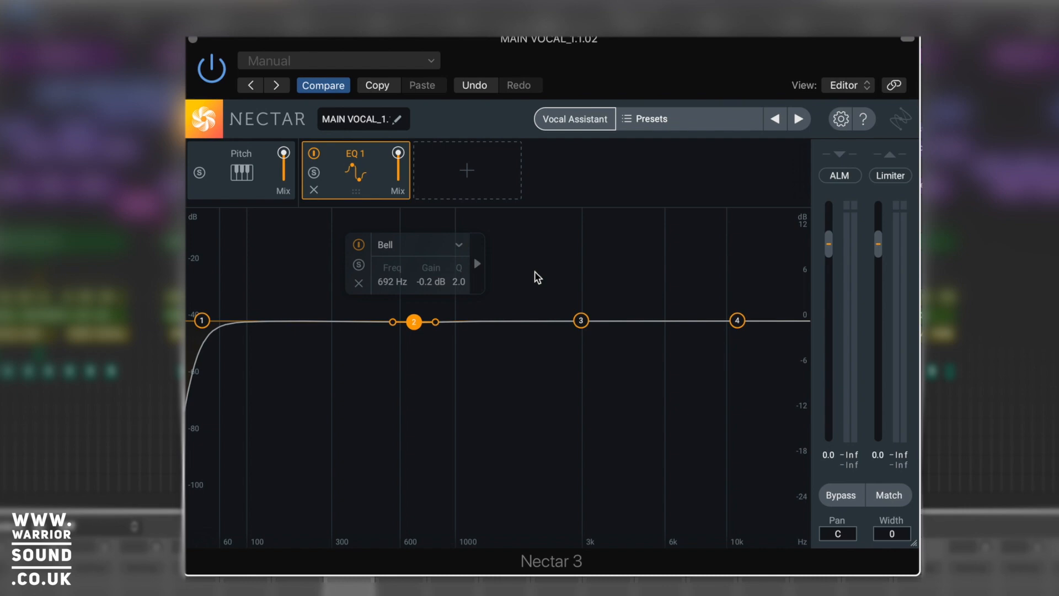
mouse_move(336, 301)
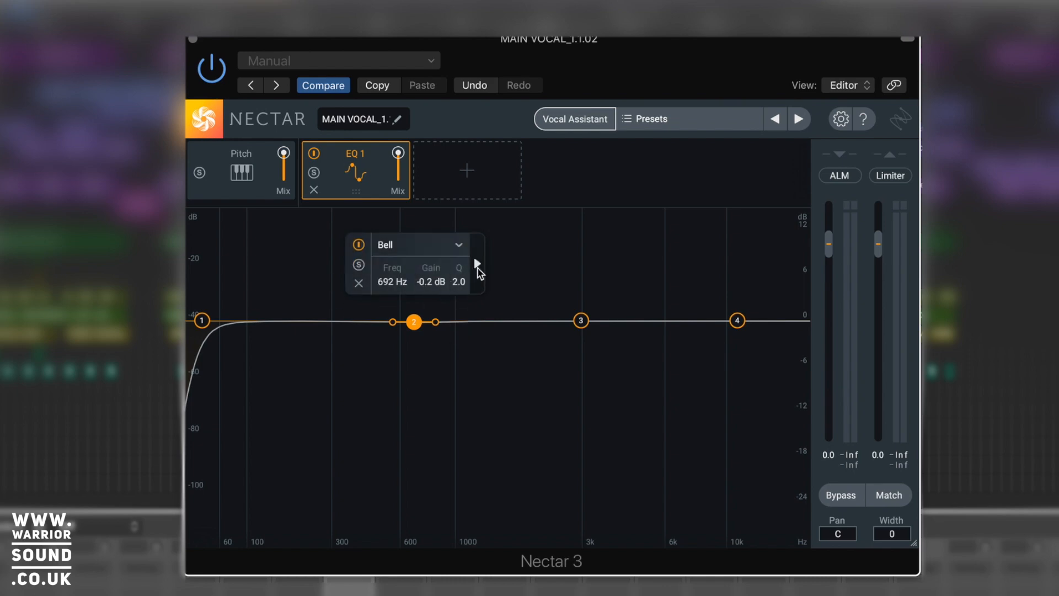
Expand band 2's Dynamic panel and cut the band about 5.5 dB at 435 Hz.
click(476, 264)
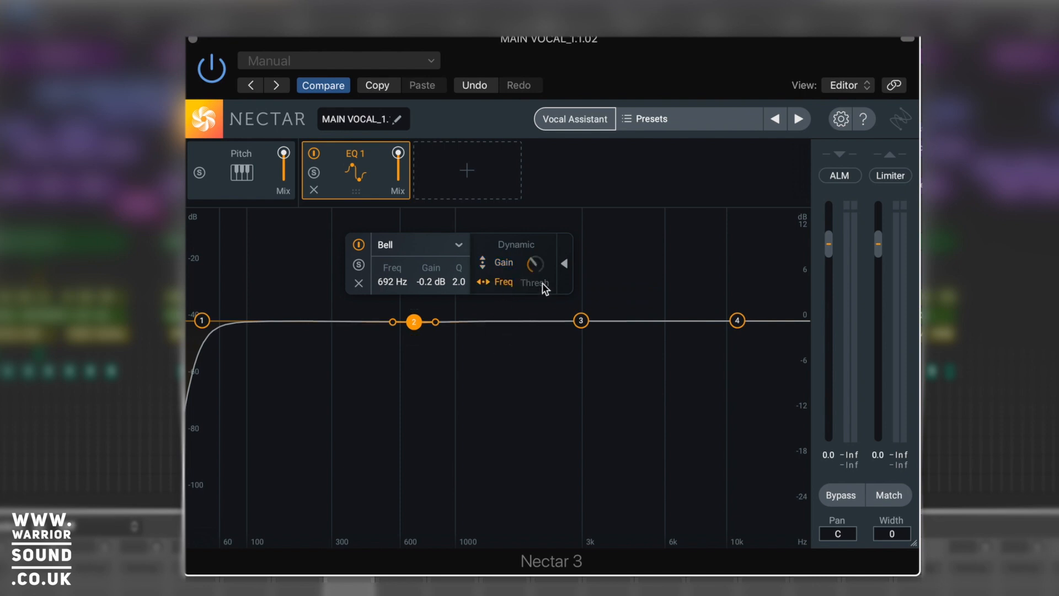
mouse_move(535, 282)
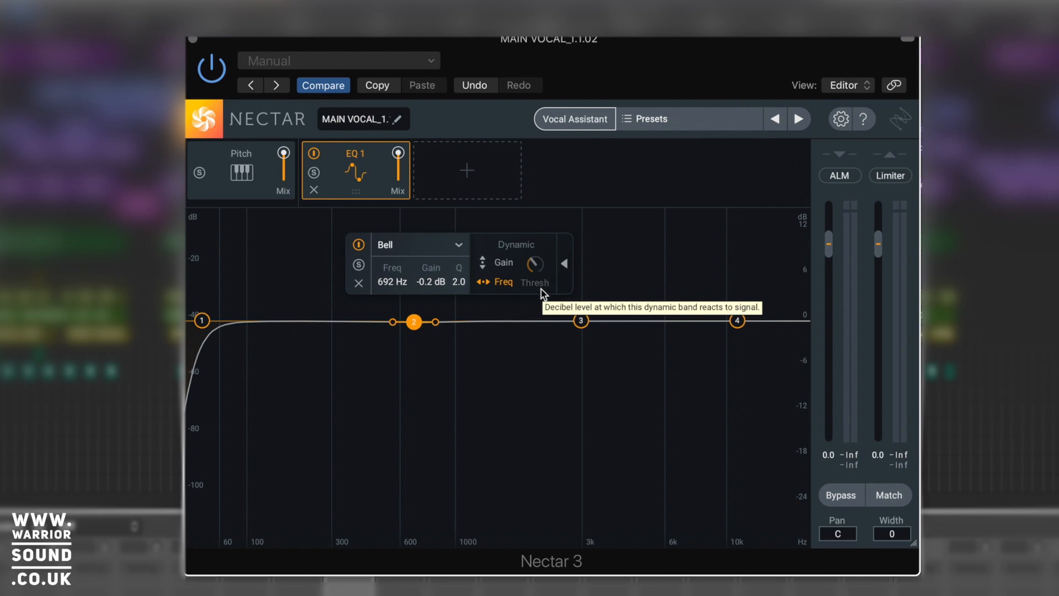
drag(414, 321, 366, 363)
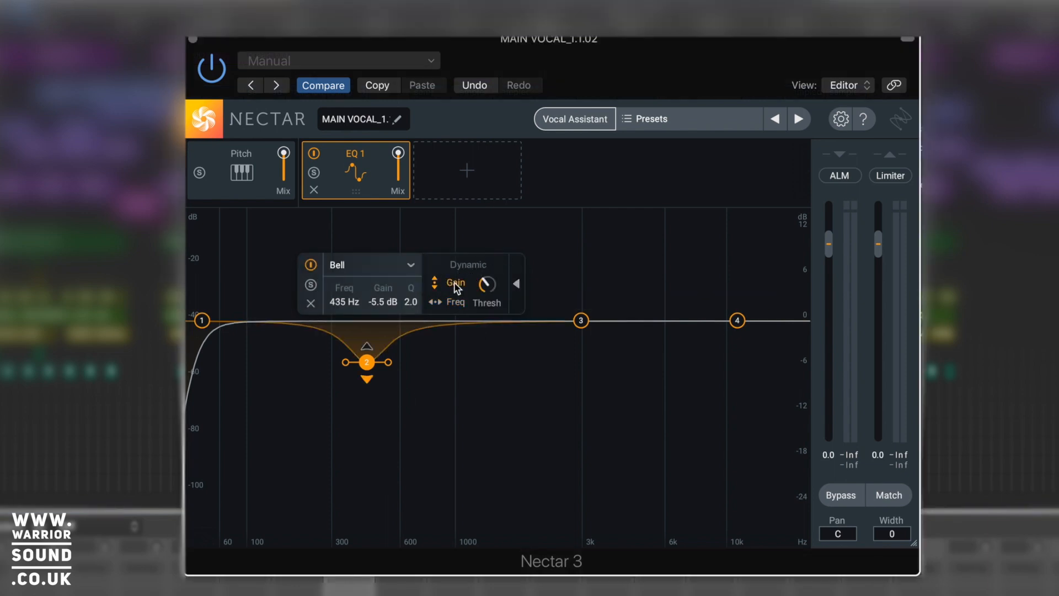
Narrow band 2's cut, then shape band 3 into a wide 1.4 dB lift at 1326 Hz.
drag(391, 362, 388, 365)
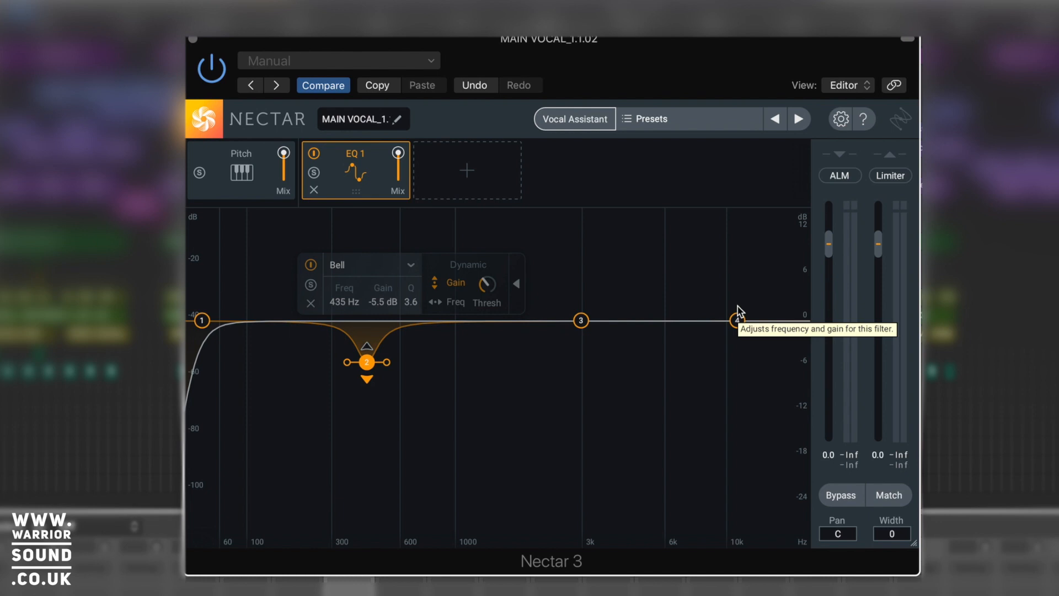
mouse_move(455, 487)
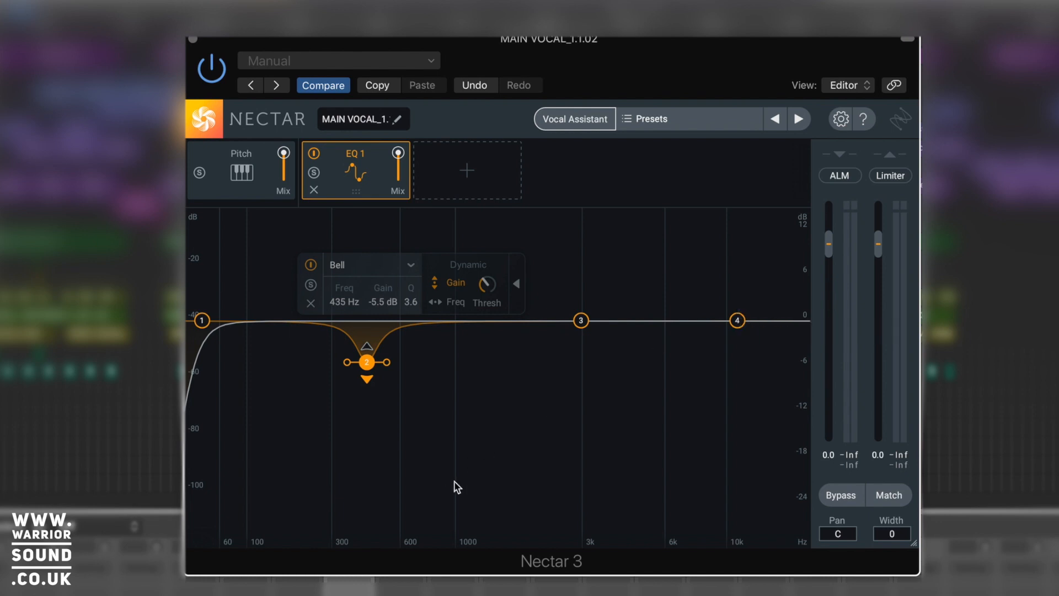
mouse_move(1004, 519)
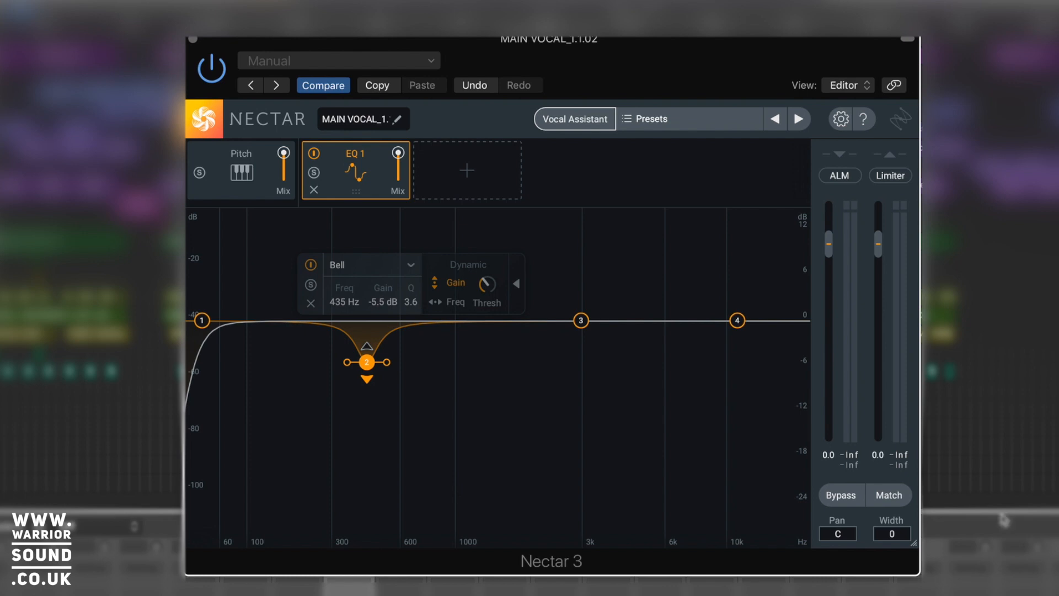
mouse_move(1004, 518)
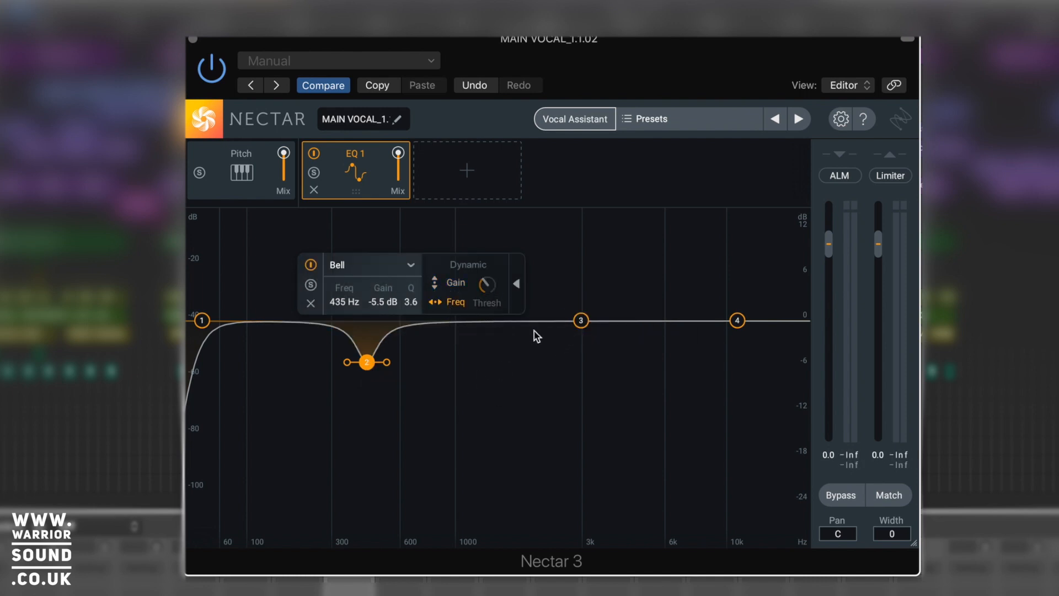
drag(580, 320, 468, 289)
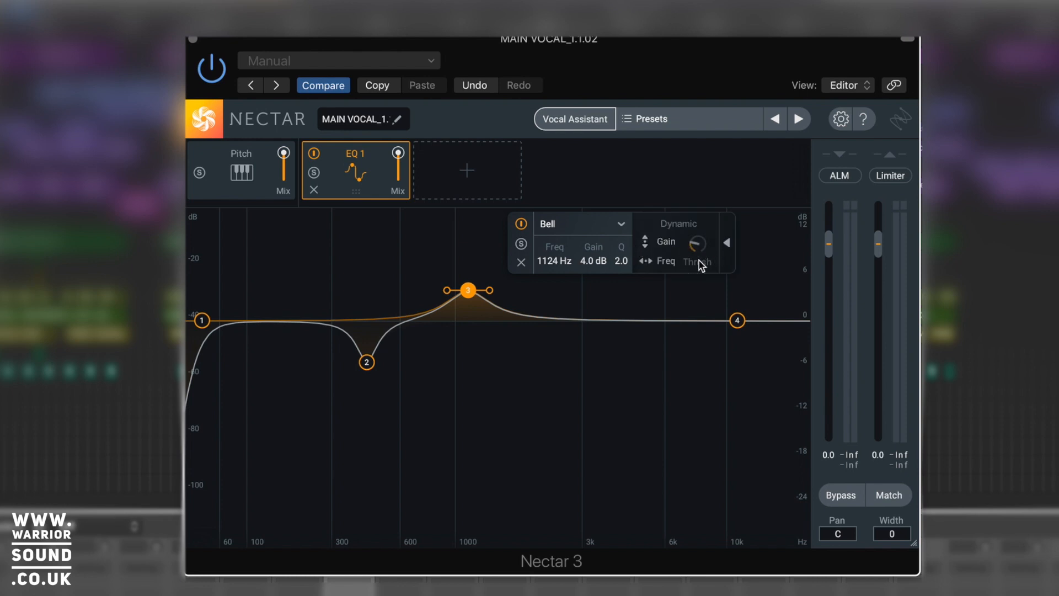
drag(468, 290, 468, 298)
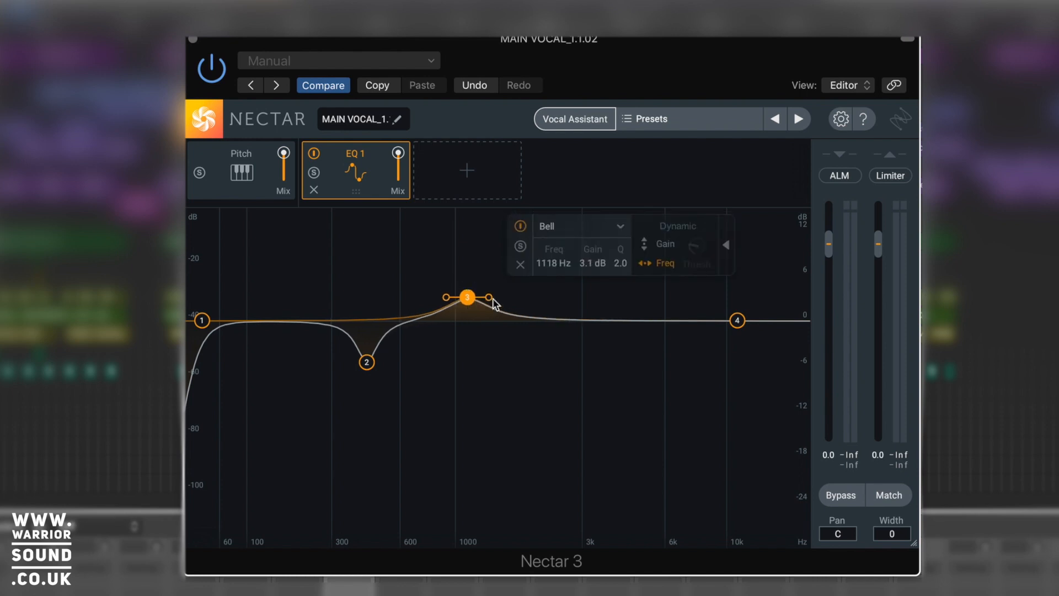
drag(467, 297, 483, 301)
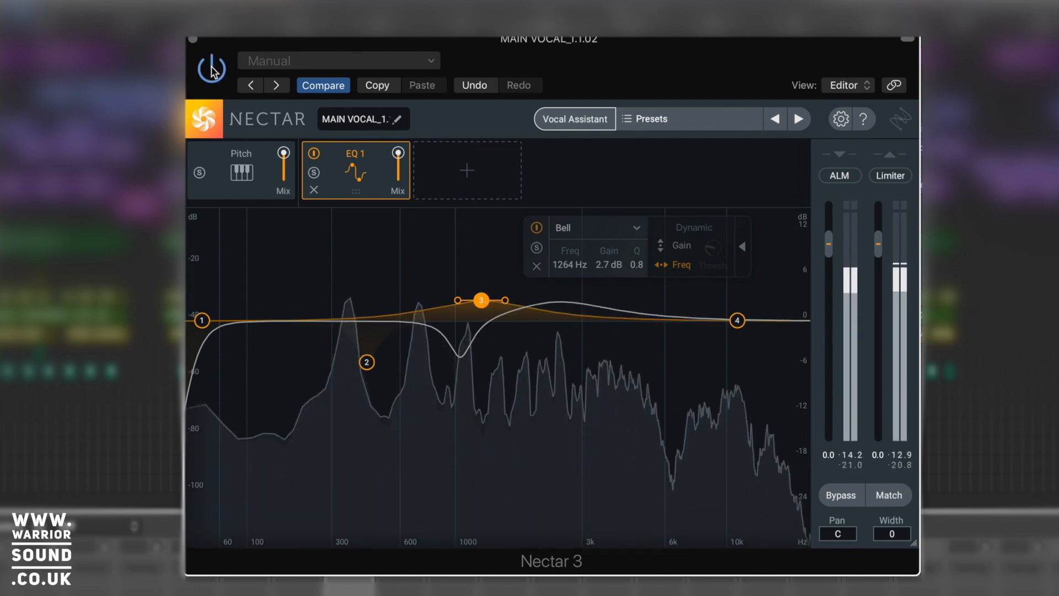
drag(481, 298, 486, 311)
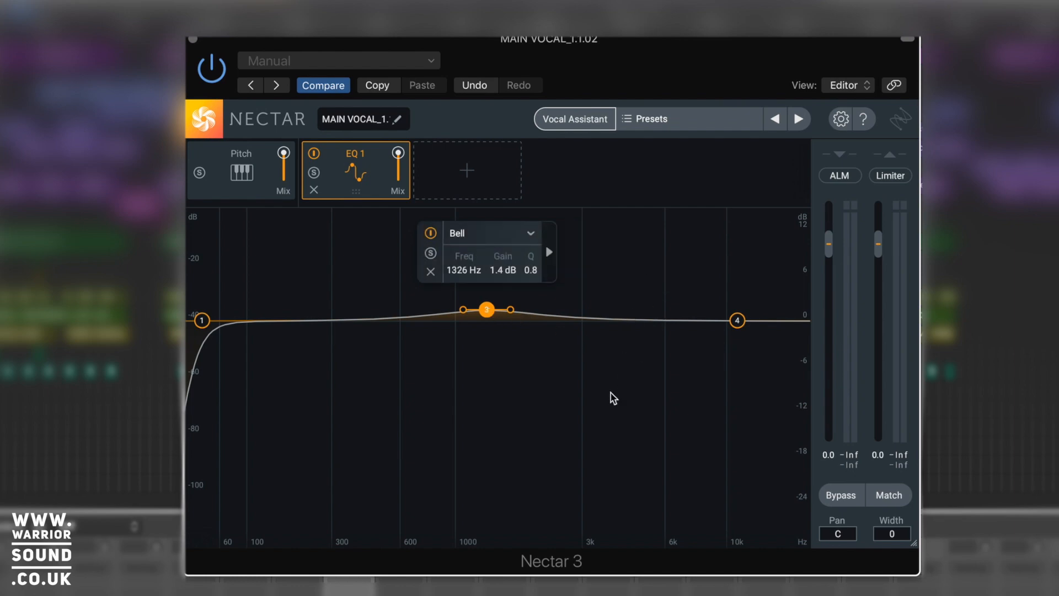
mouse_move(450, 294)
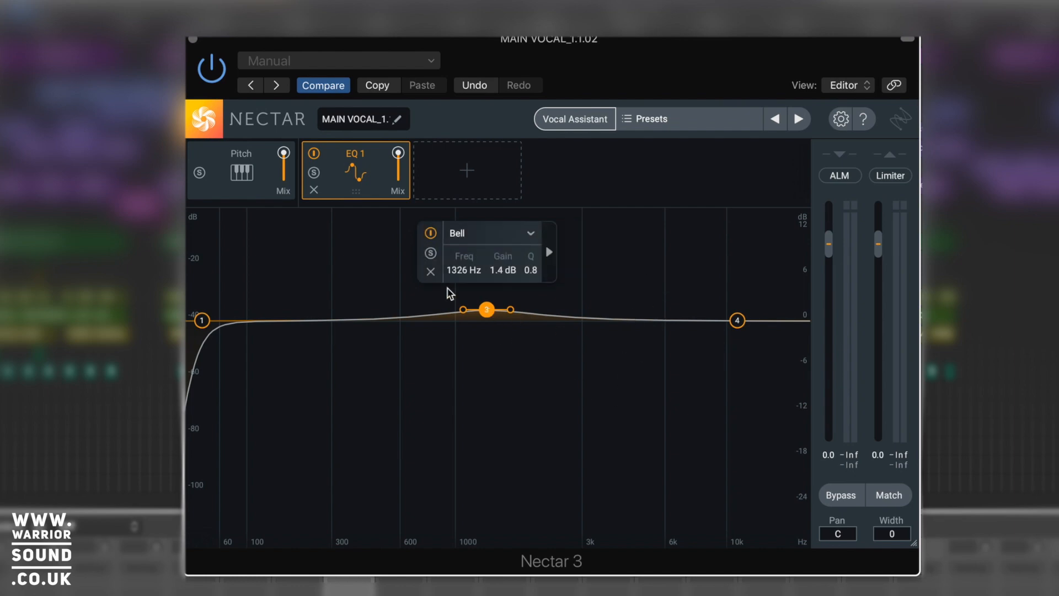
Solo band 3 and sweep it between 1438 Hz and 3 kHz, testing narrow and wider Q.
click(431, 253)
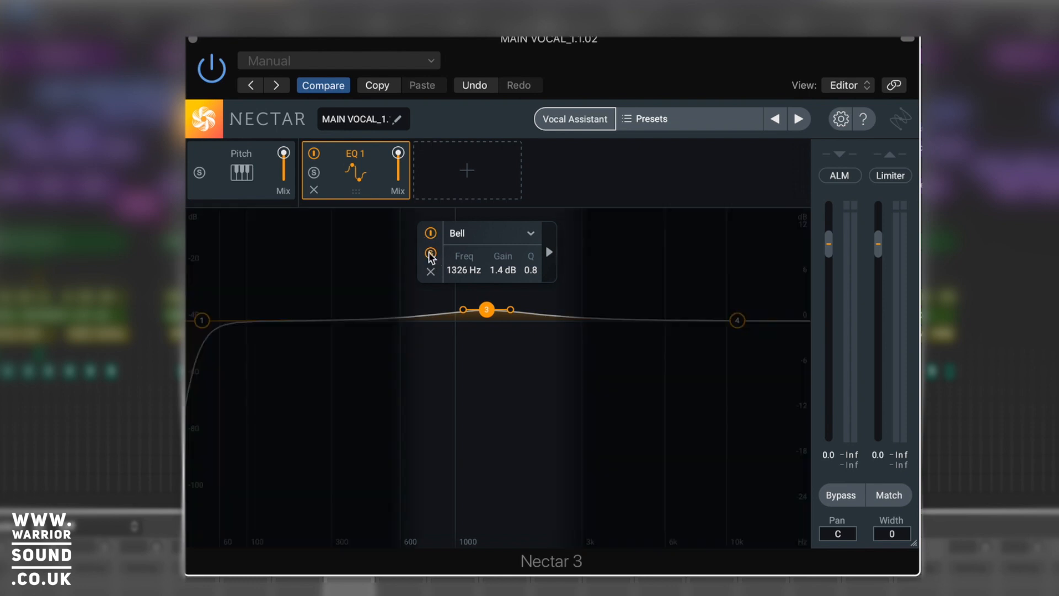
drag(487, 309, 585, 313)
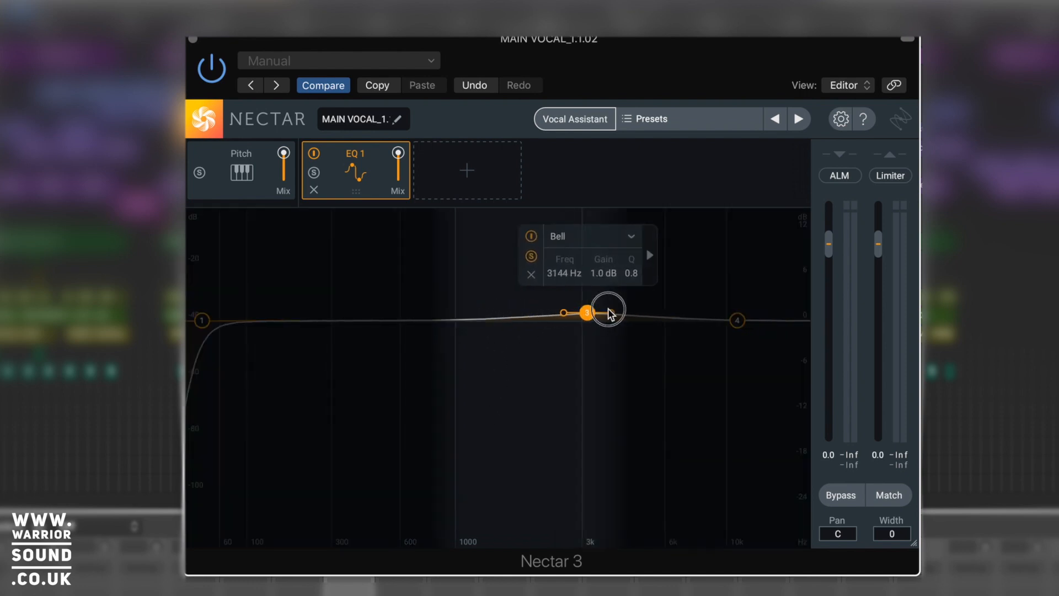
drag(586, 313, 496, 299)
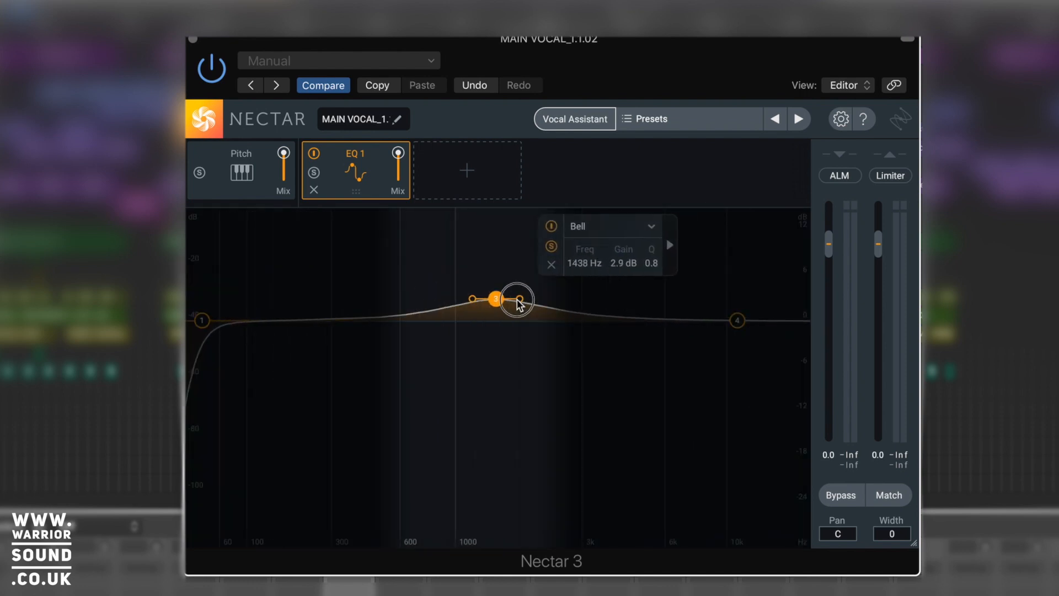
drag(517, 301, 541, 301)
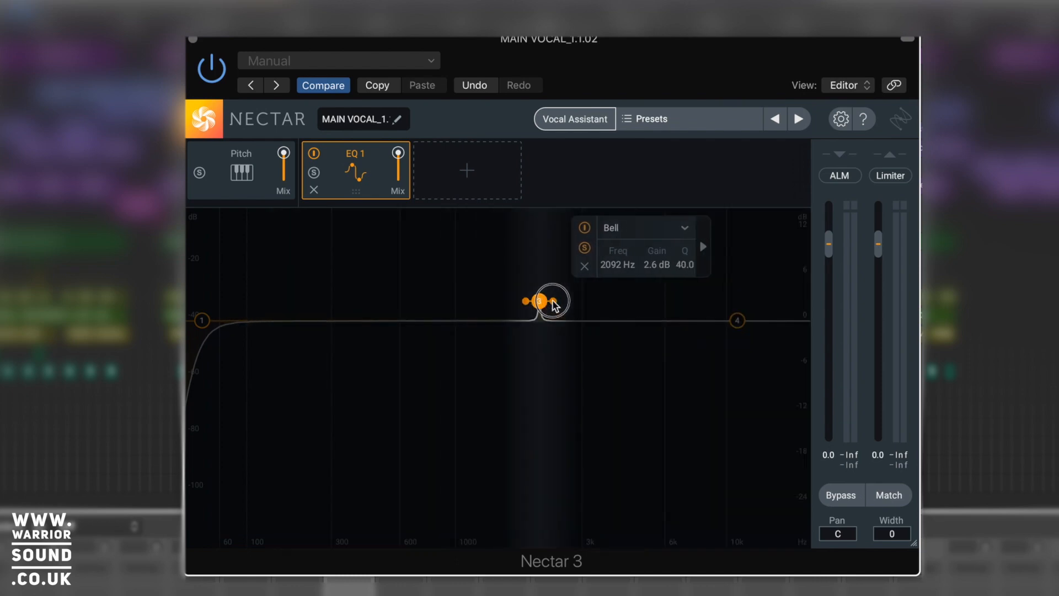
drag(540, 300, 559, 301)
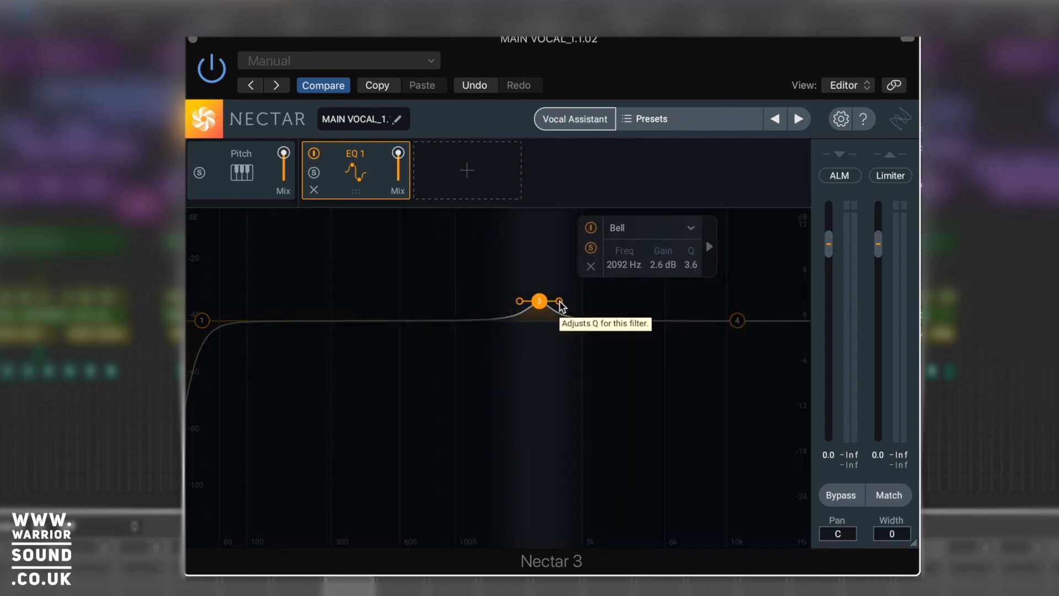
mouse_move(538, 307)
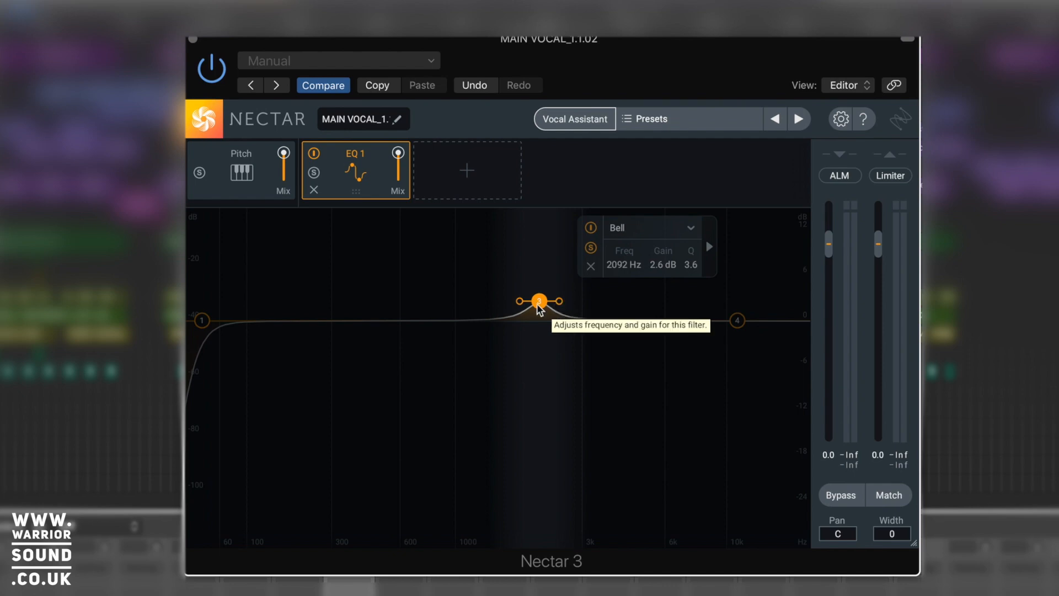
Sweep the soloed band from 4464 Hz to 1181 Hz, settling on a narrow bell near 1353 Hz.
drag(539, 300, 625, 300)
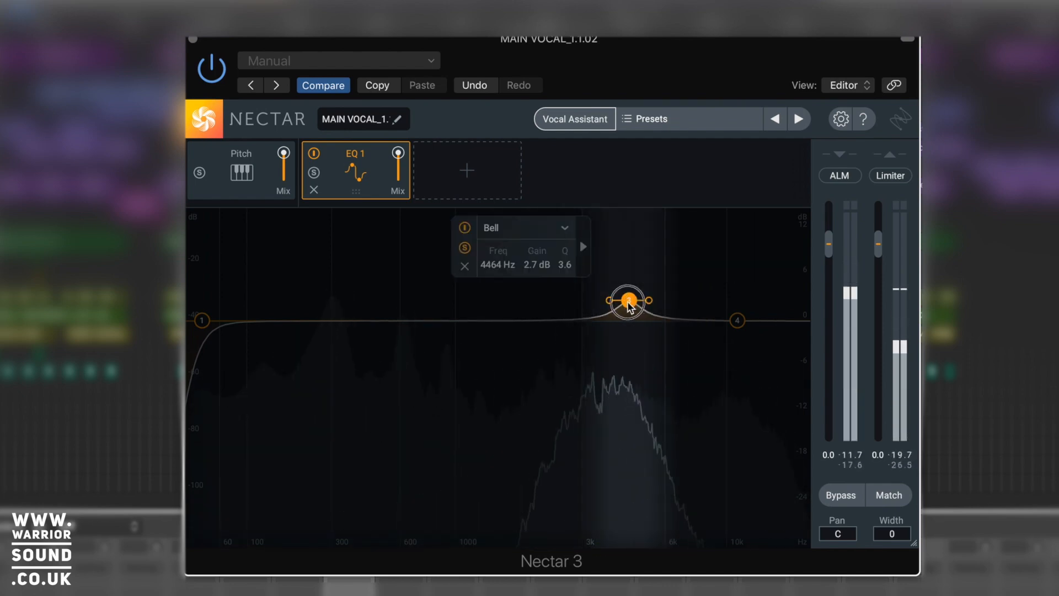
drag(628, 301, 473, 301)
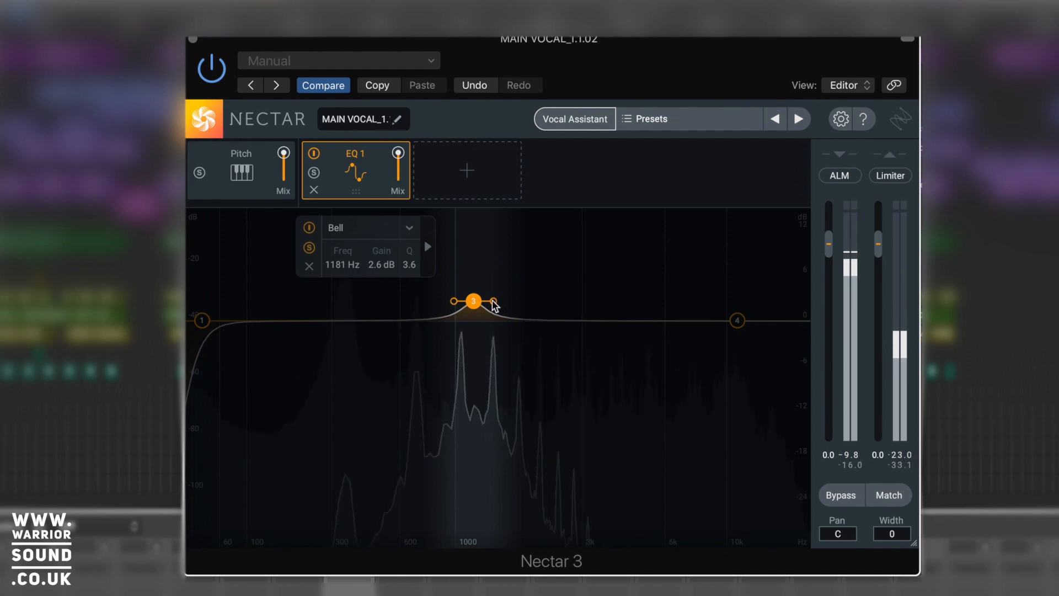
drag(473, 301, 514, 297)
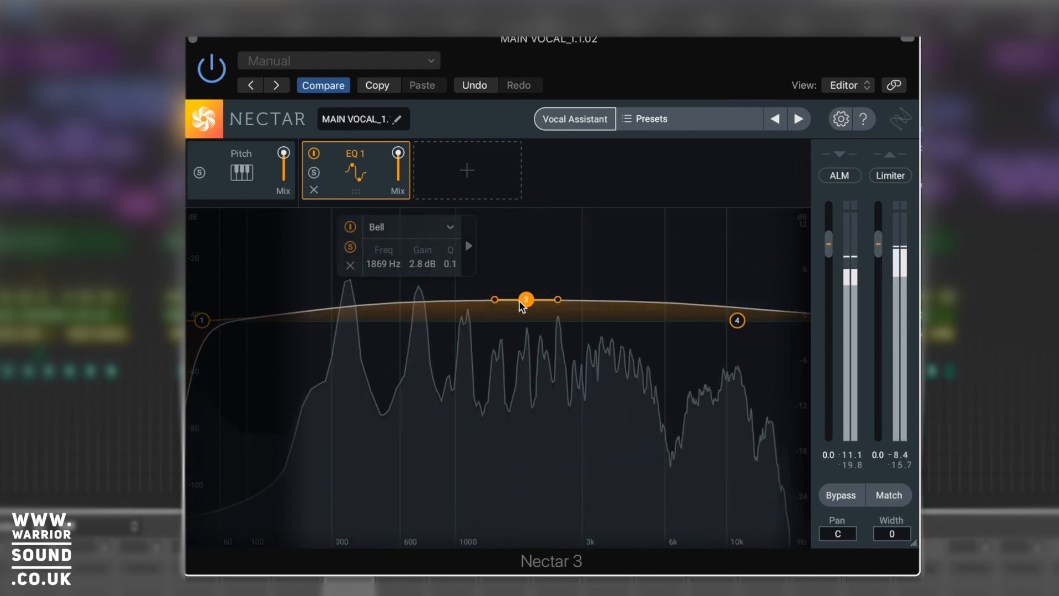
drag(527, 299, 499, 299)
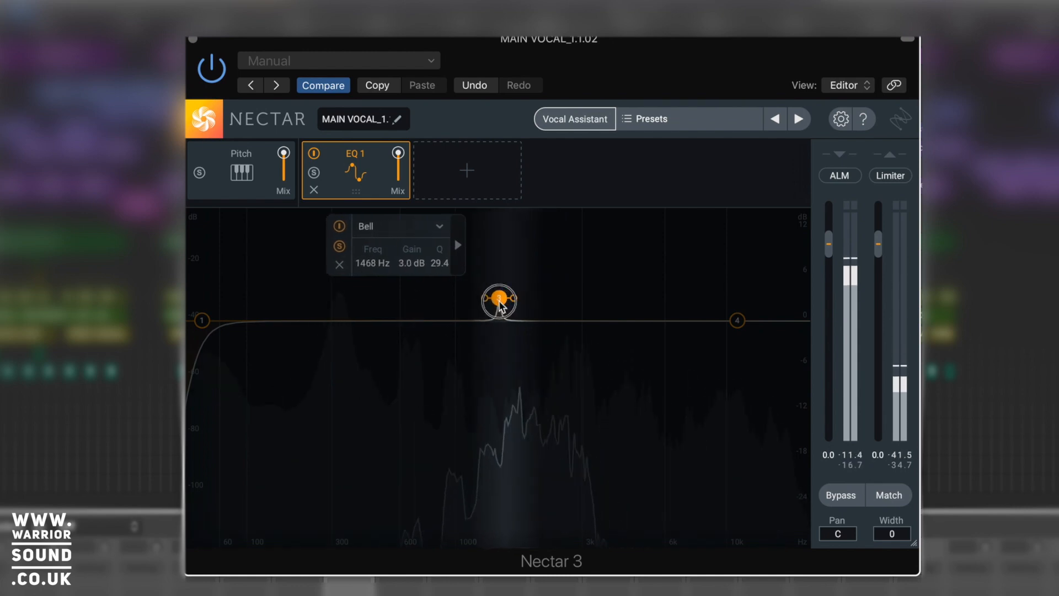
drag(499, 297, 487, 297)
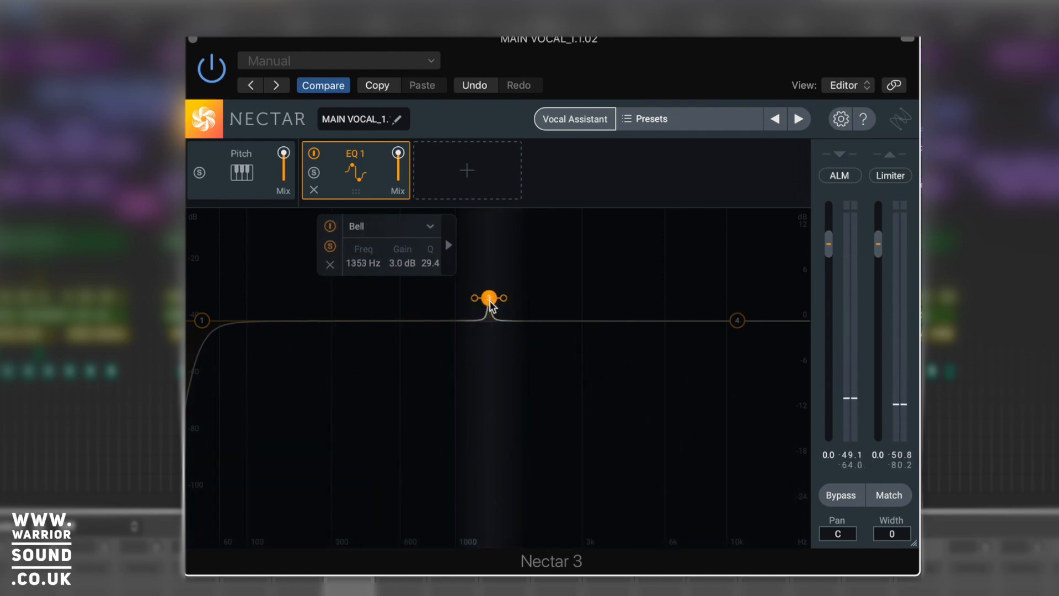